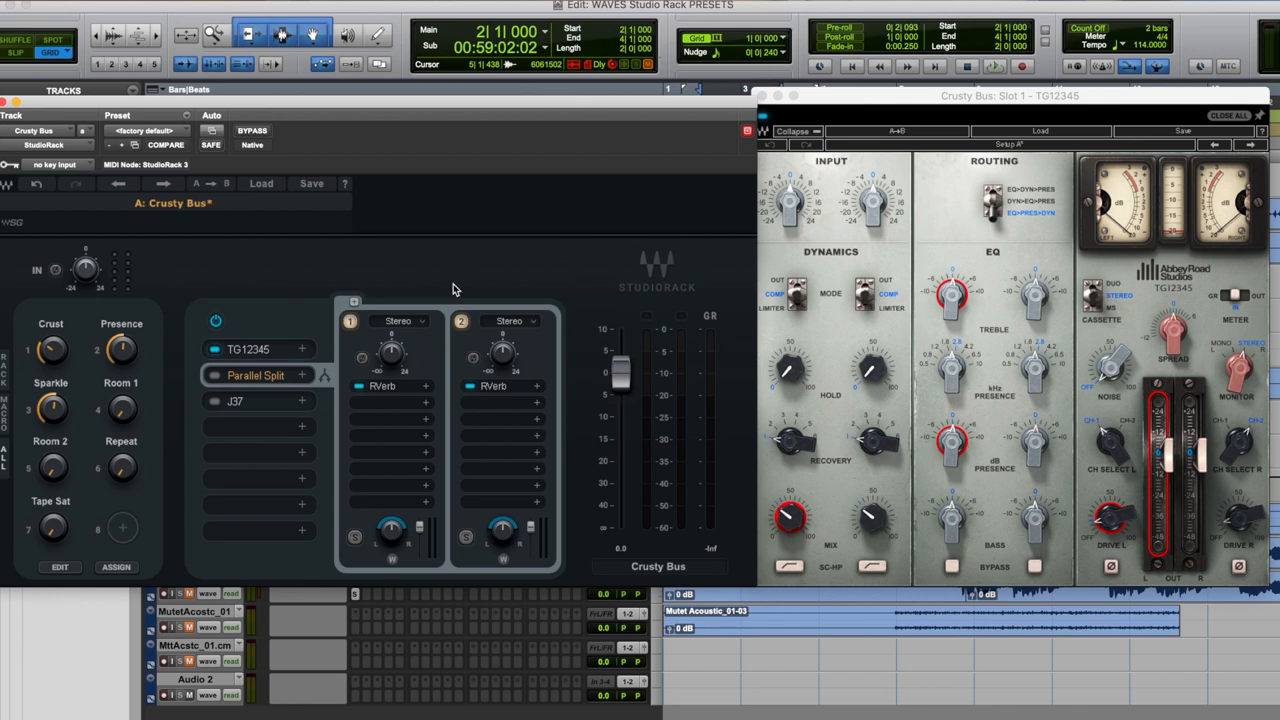
mouse_move(62, 350)
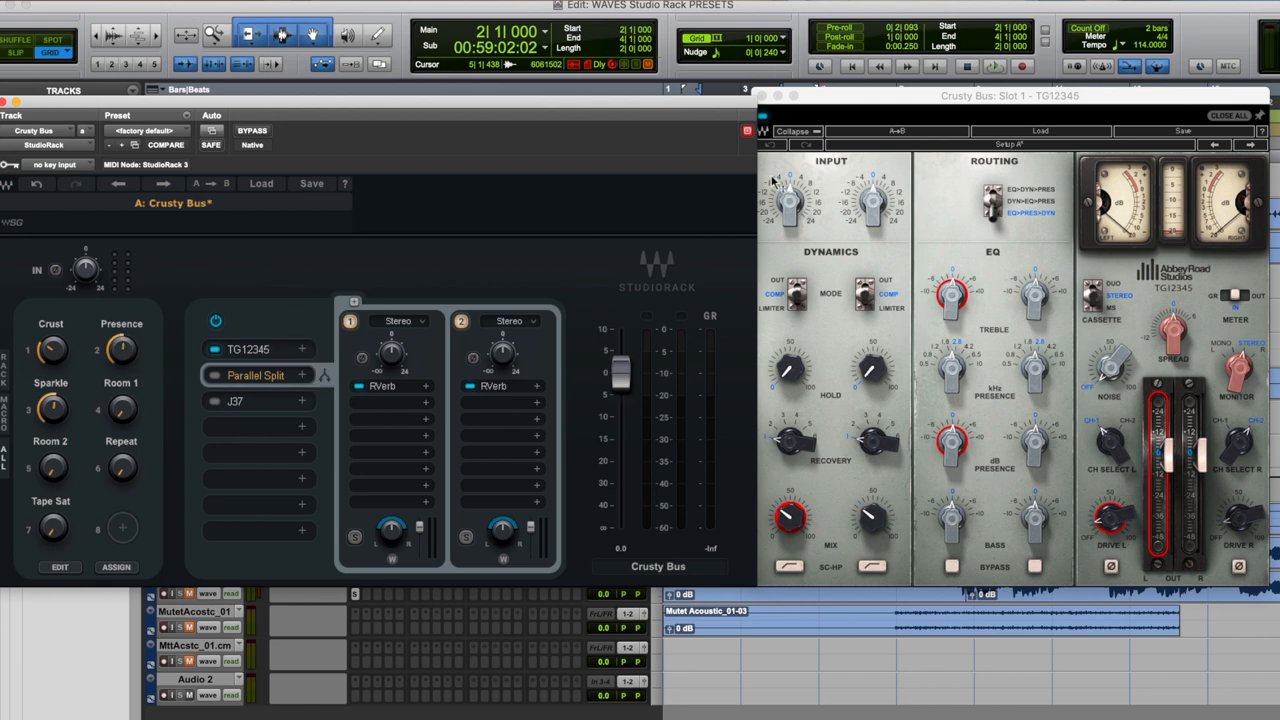
Close the TG12345 window and nudge the Crust macro amount
left_click(214, 349)
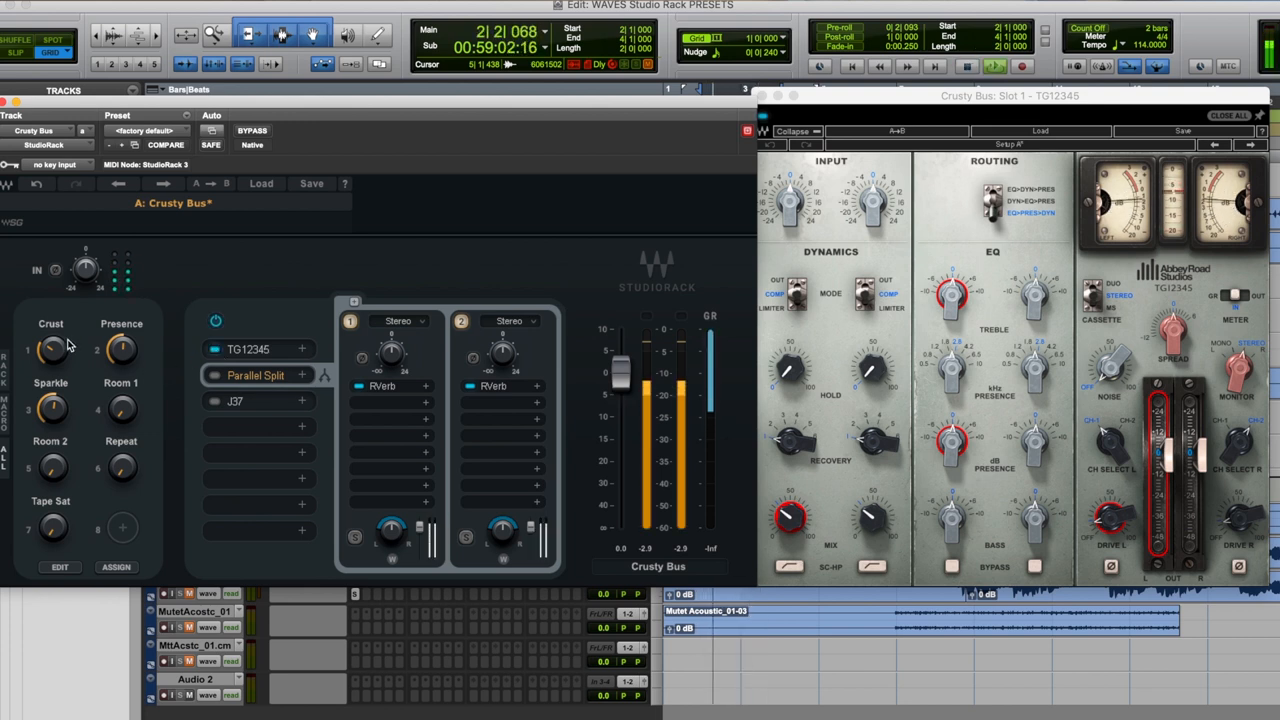
left_click_drag(53, 349, 53, 340)
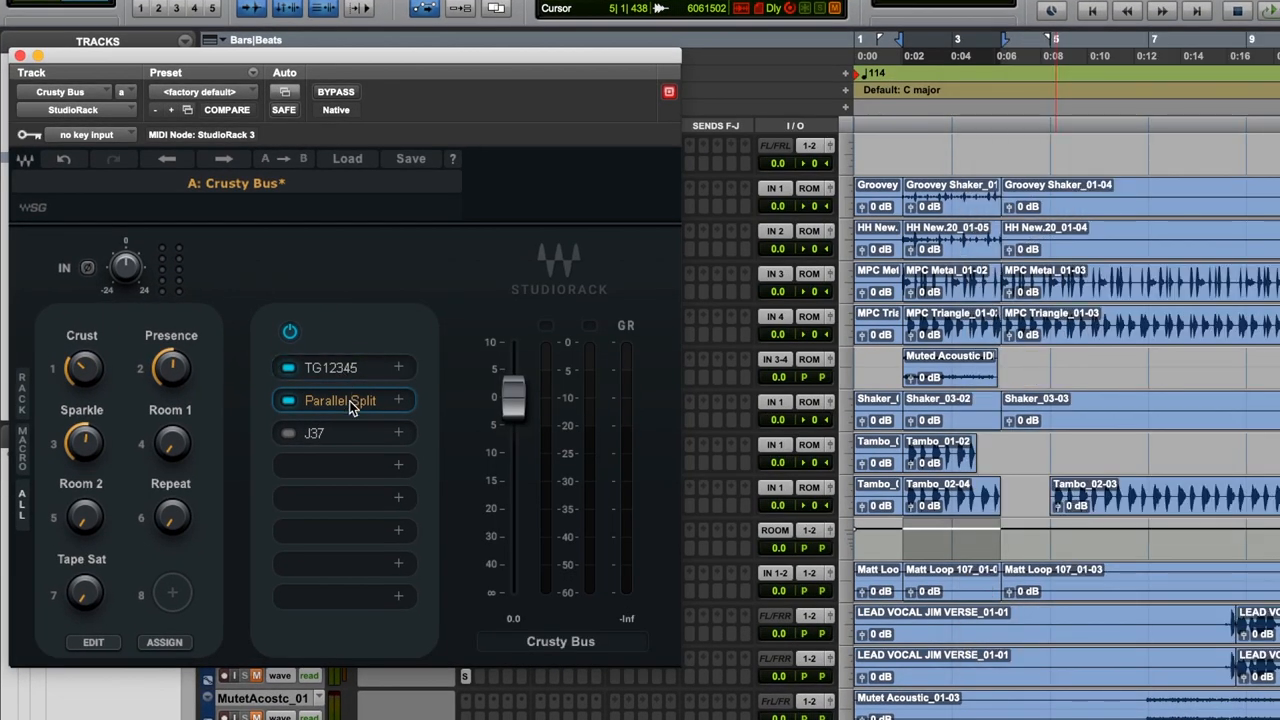
Expand the Parallel Split into its two RVerb branches and sweep the Room 1 and Room 2 macros
left_click(340, 400)
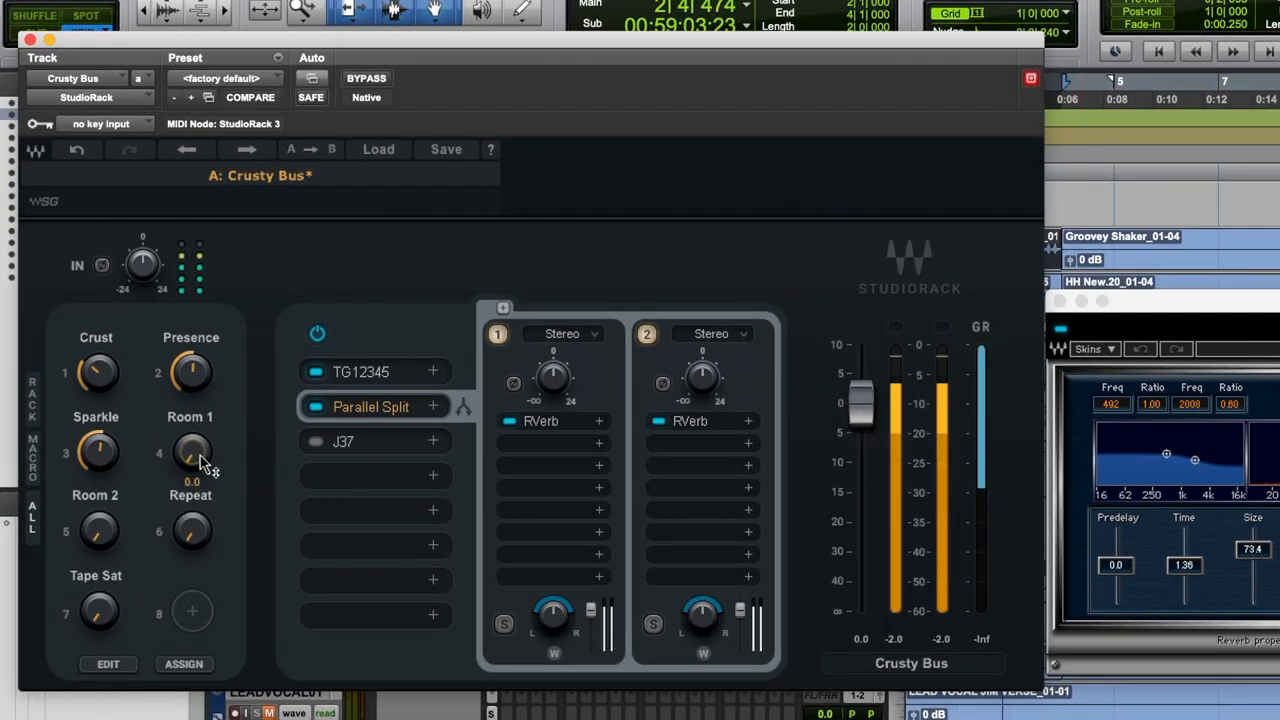
left_click_drag(191, 452, 200, 445)
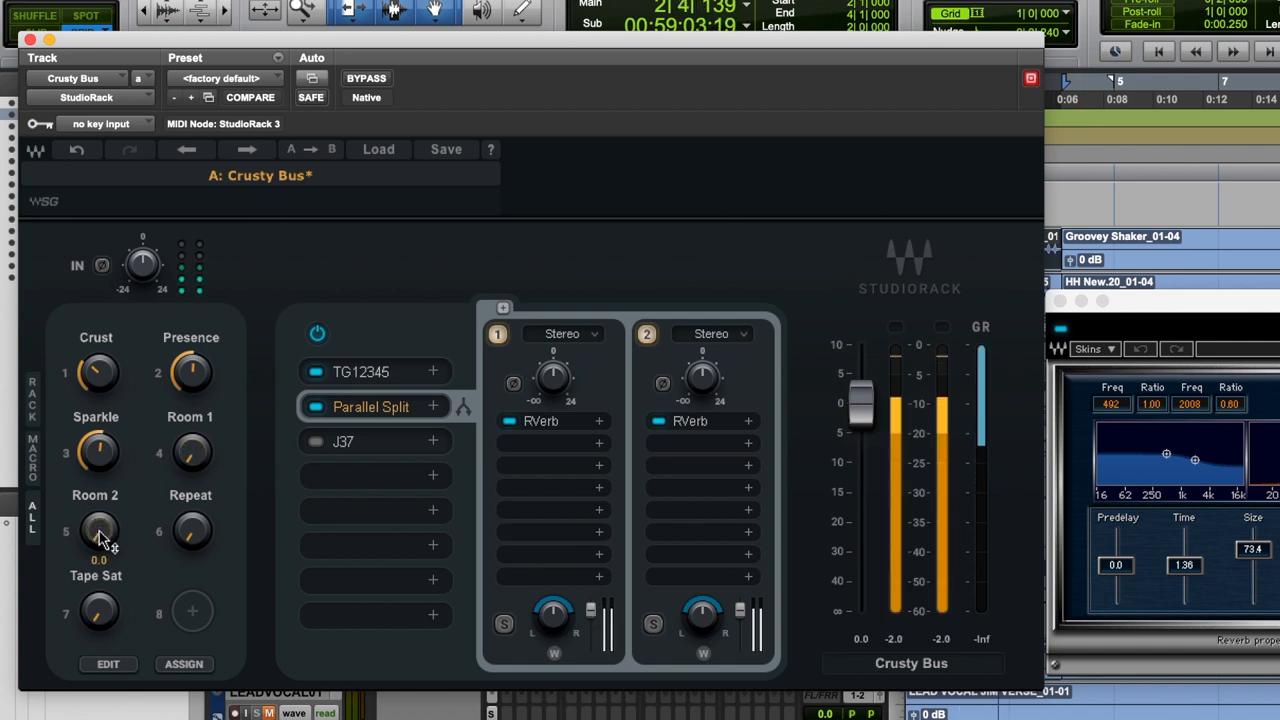
left_click_drag(98, 530, 105, 520)
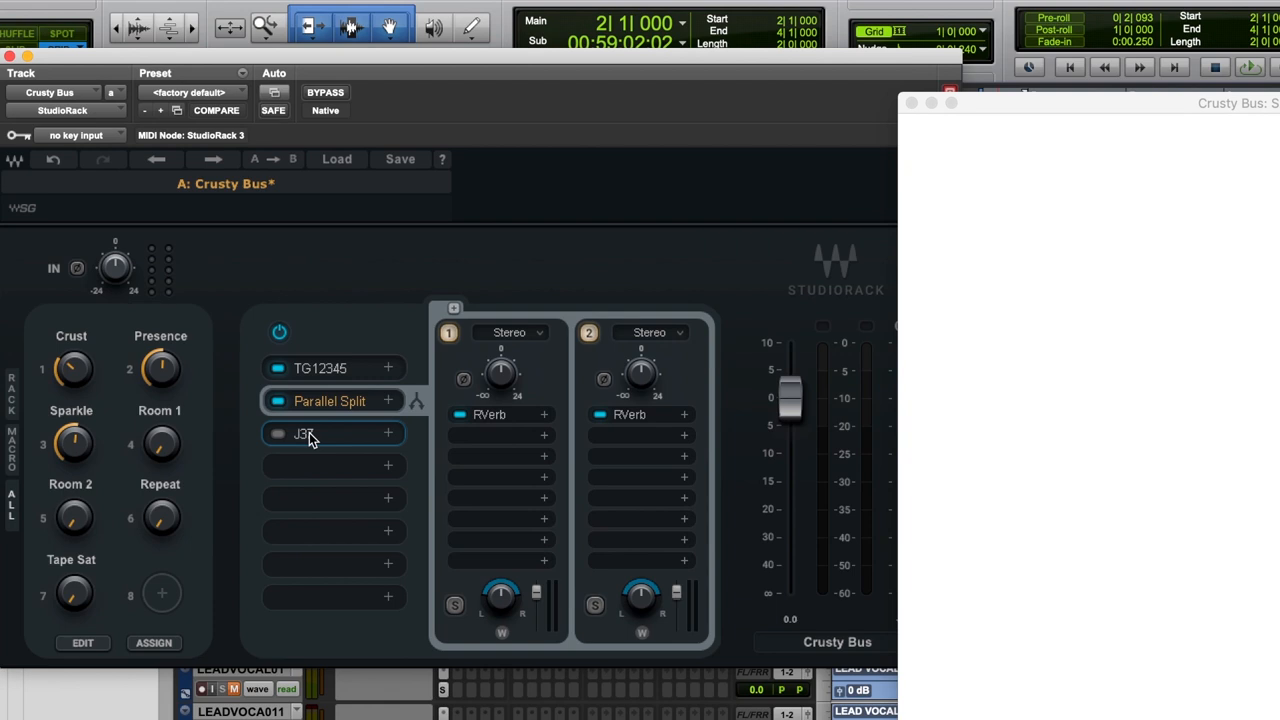
Open the J37 tape plug-in and adjust the Room 1, Repeat and Tape Sat macros
left_click(278, 438)
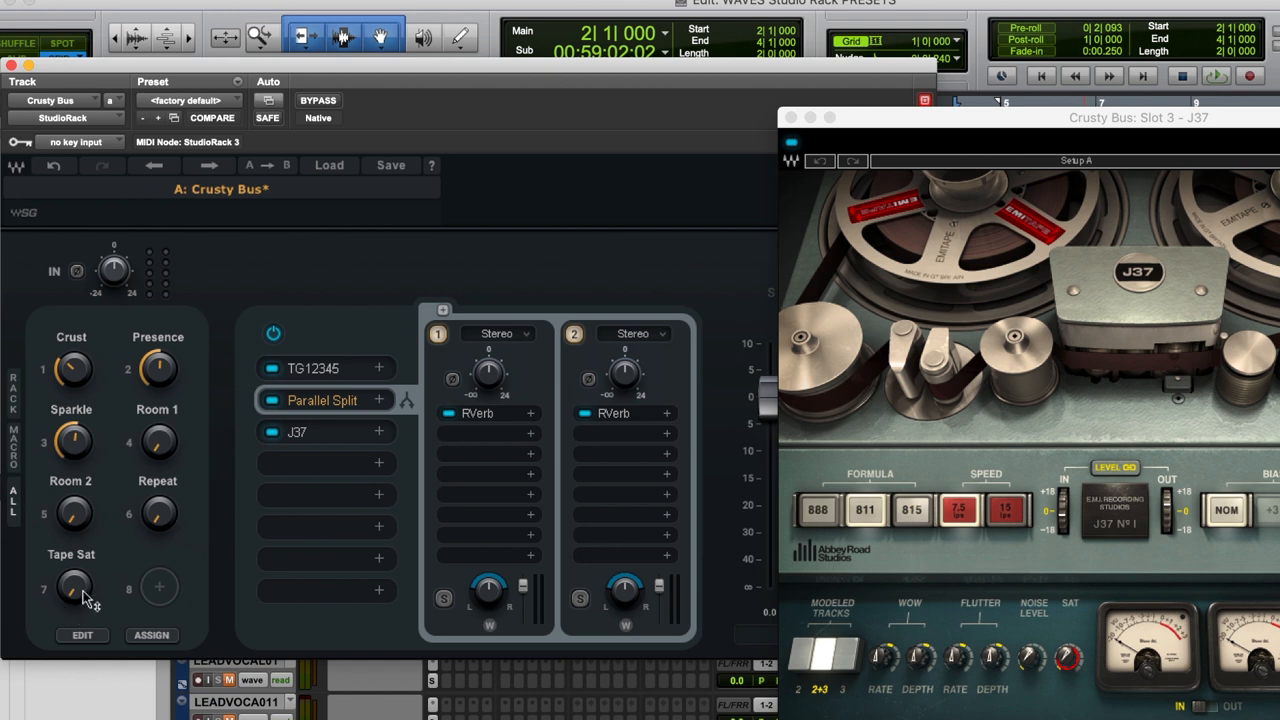
mouse_move(148, 528)
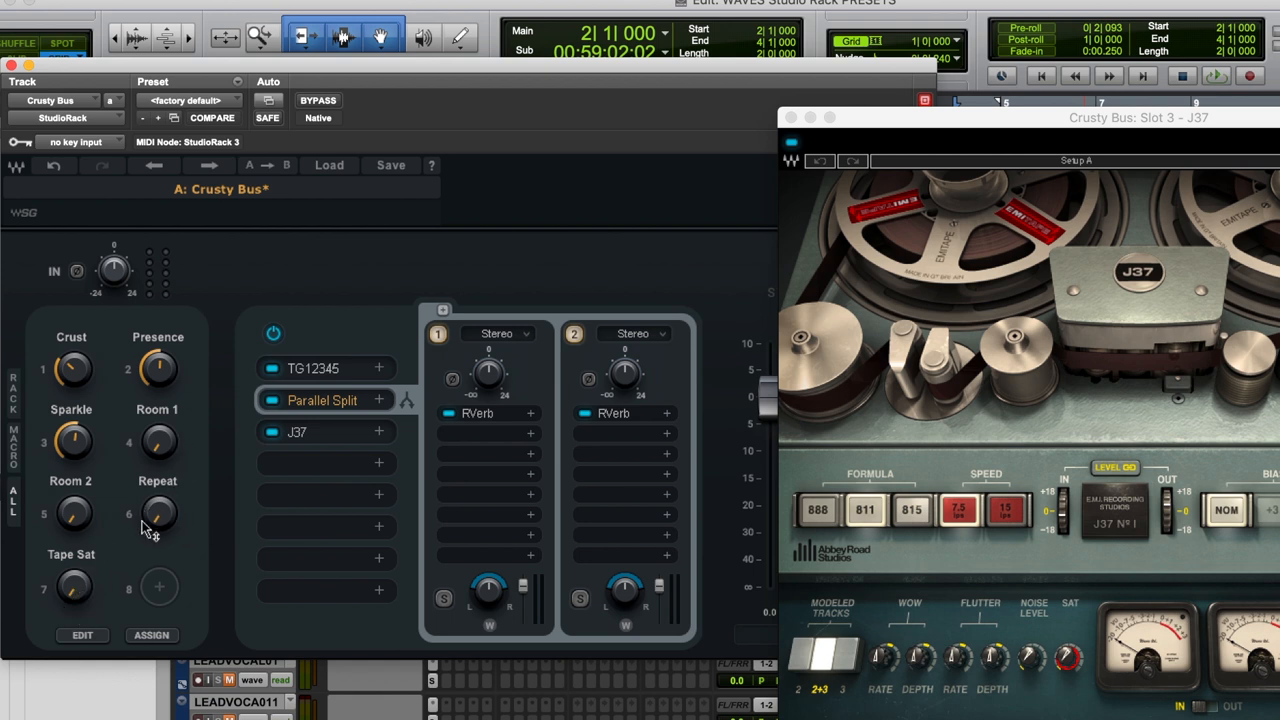
mouse_move(318, 520)
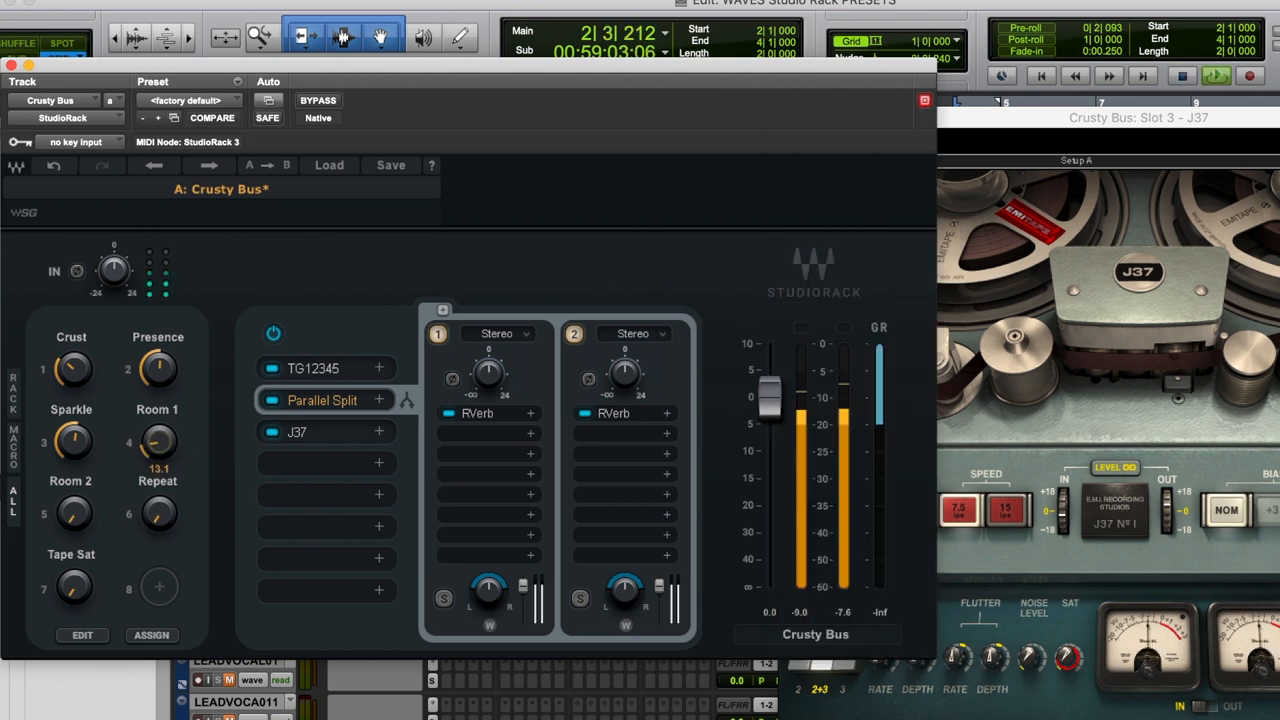
left_click_drag(160, 513, 162, 525)
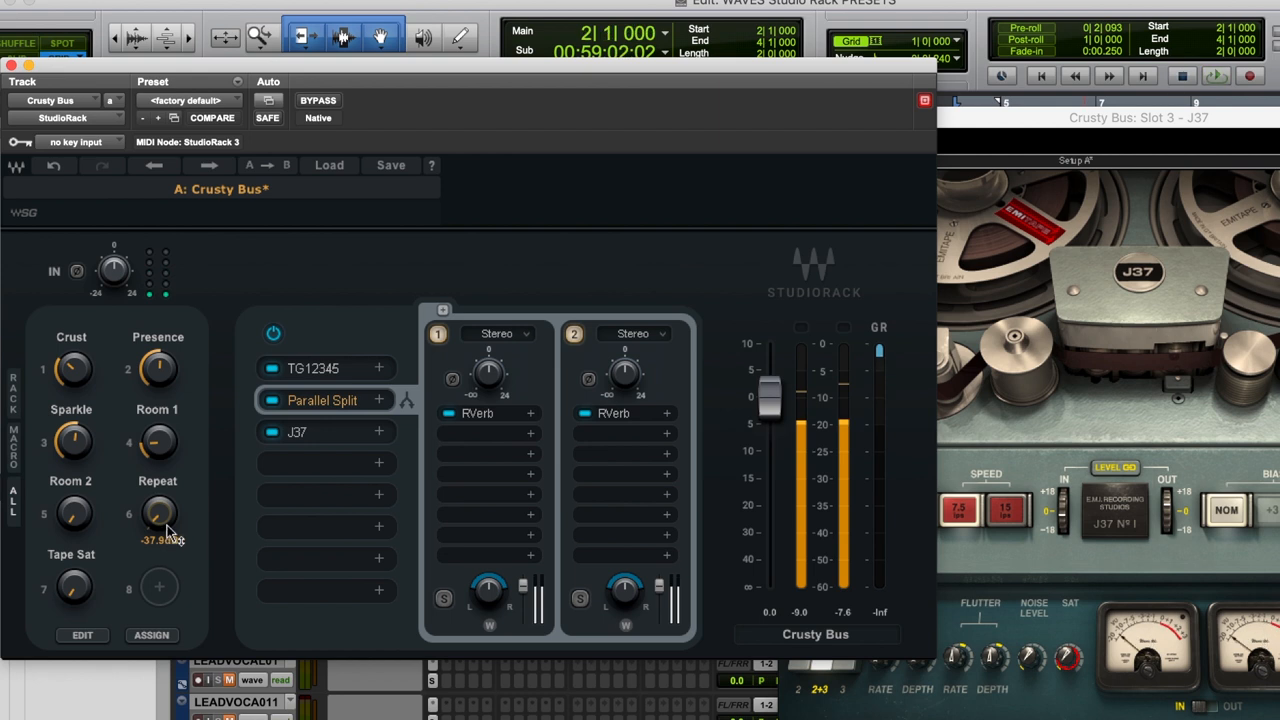
left_click_drag(160, 512, 168, 480)
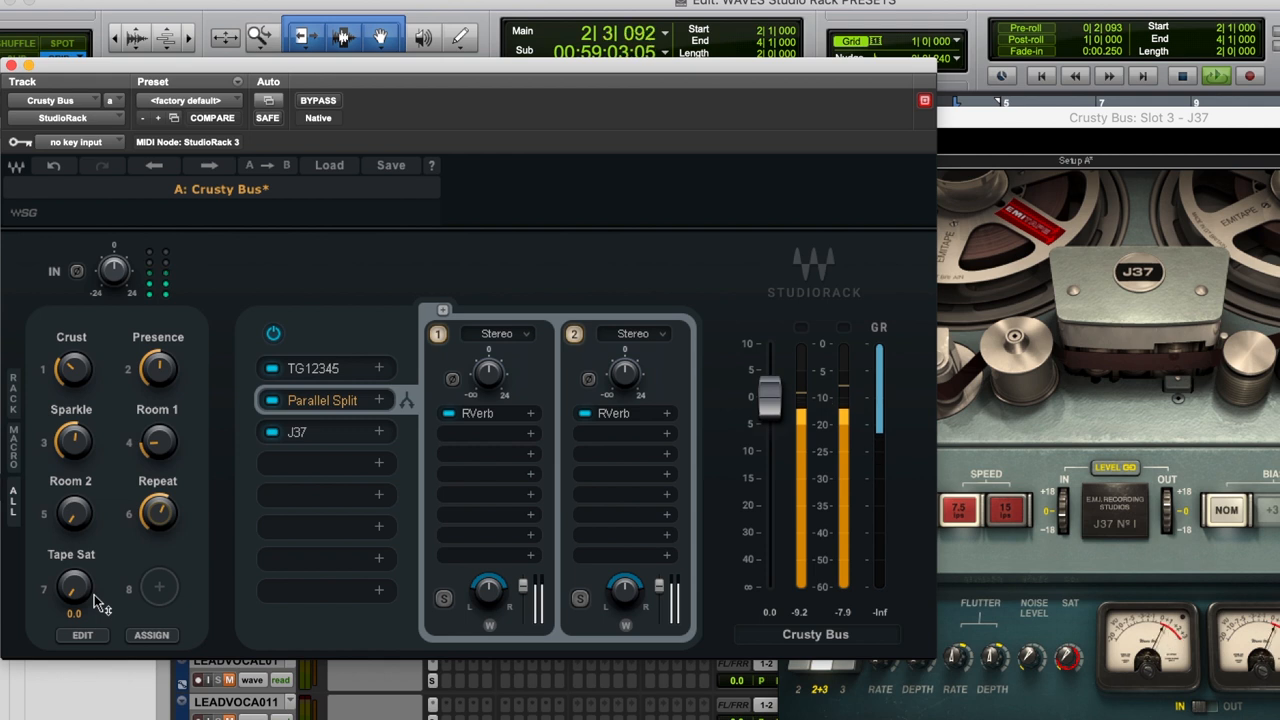
left_click_drag(75, 588, 75, 560)
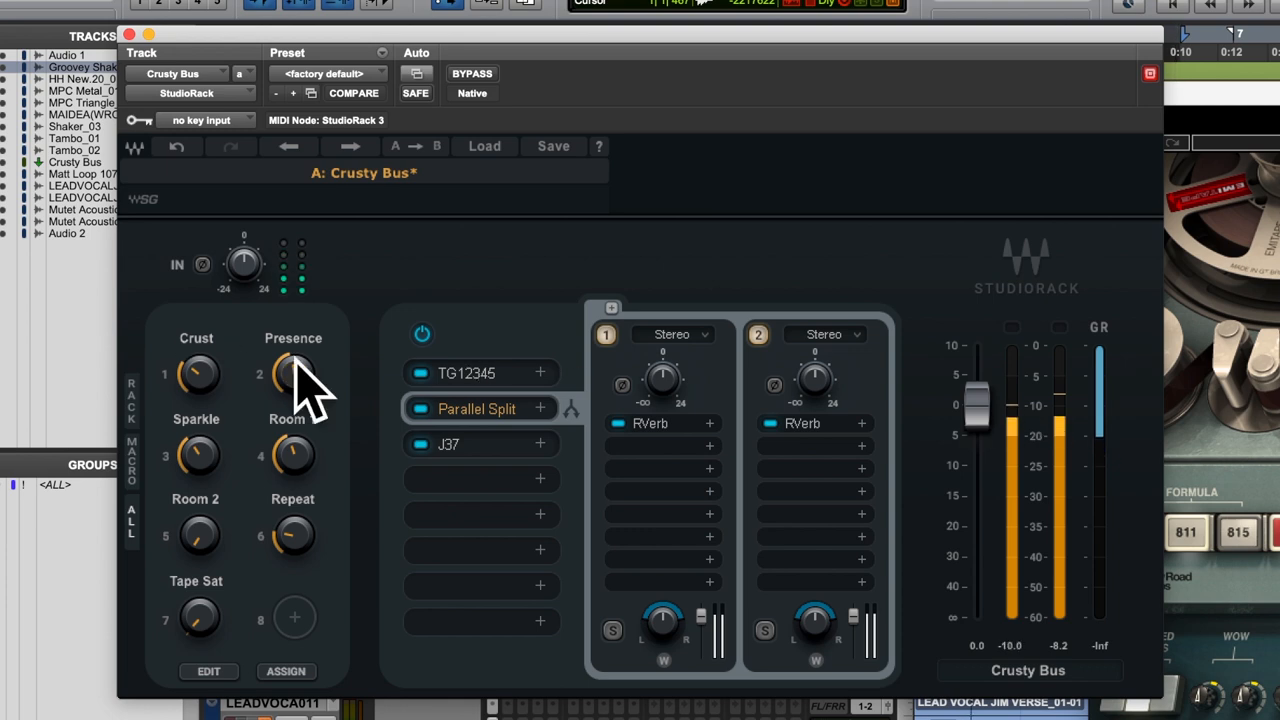
Adjust the Presence and Tape Sat saturation macro knobs
left_click_drag(293, 375, 293, 390)
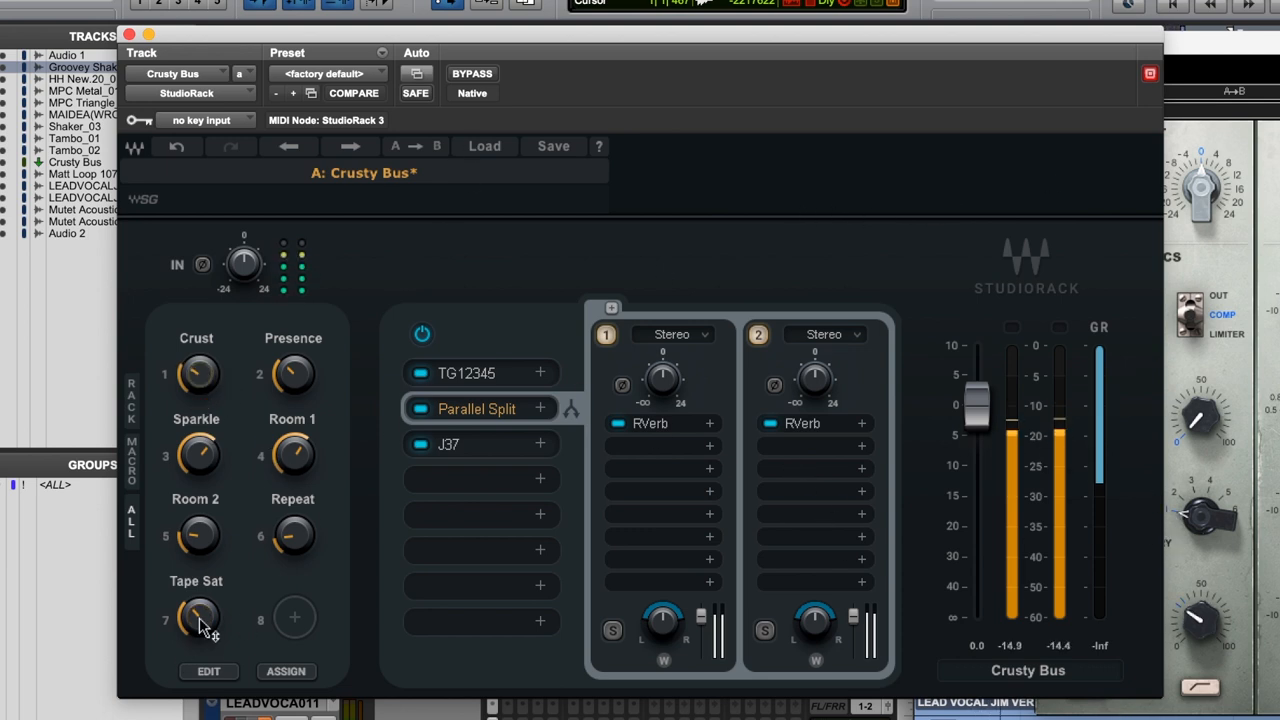
left_click_drag(197, 617, 200, 610)
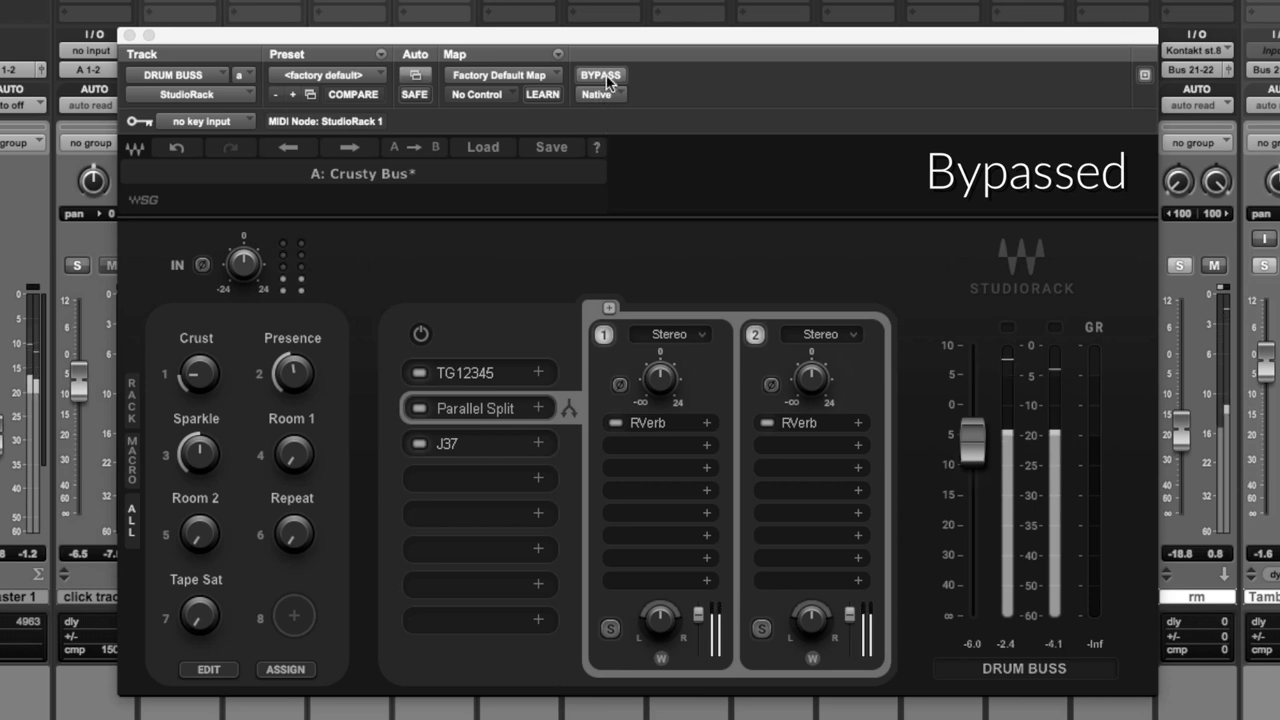
Un-bypass the DRUM BUSS rack and raise the Crust, Sparkle, Room 1 and Room 2 macros
left_click(600, 75)
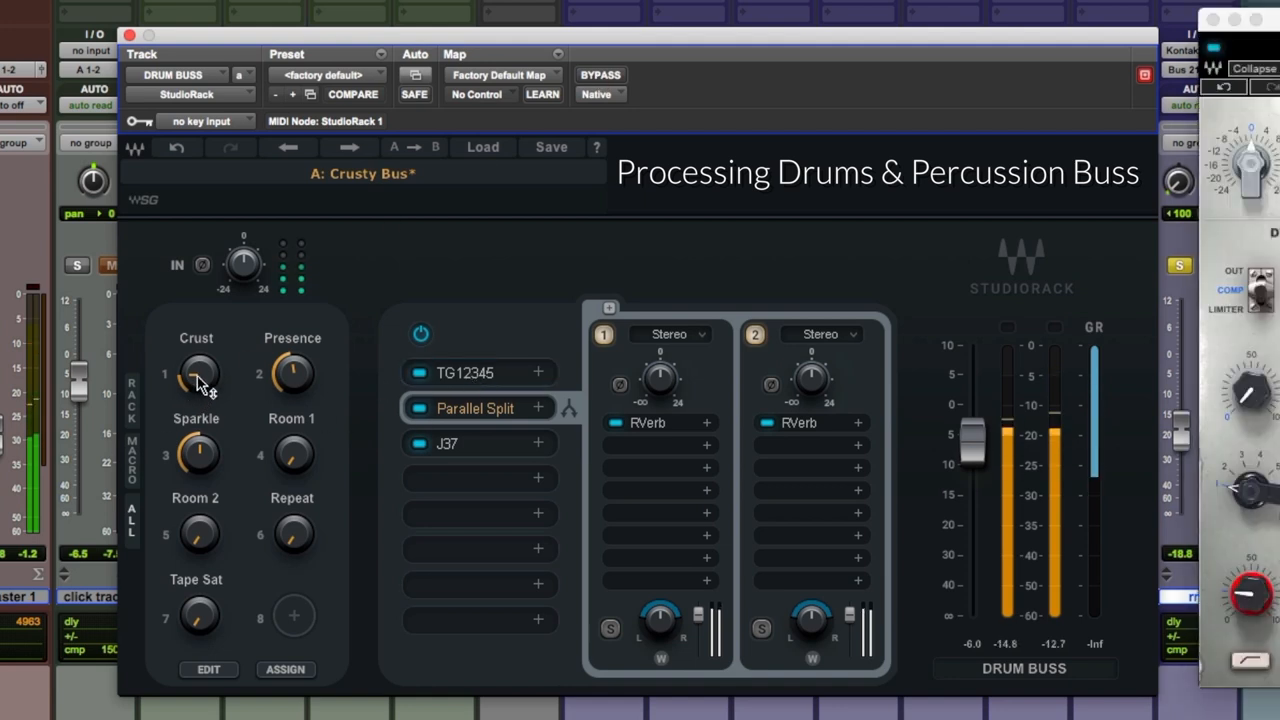
left_click_drag(197, 375, 197, 360)
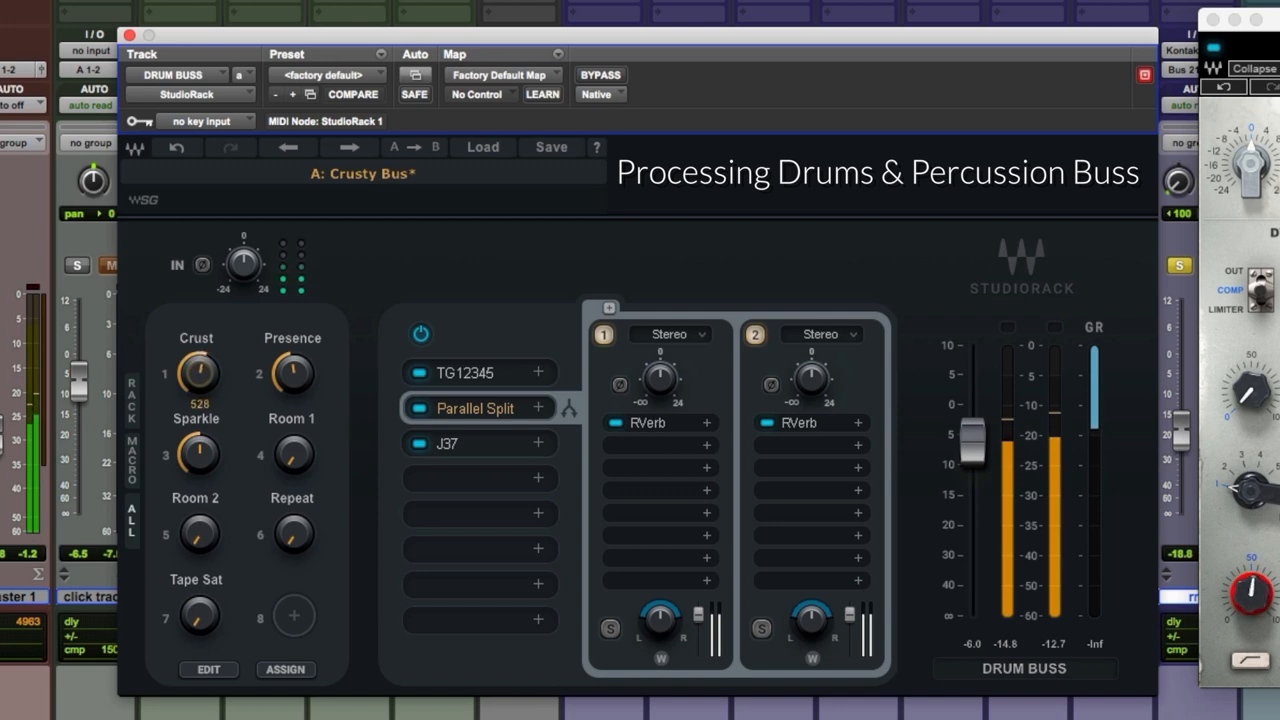
left_click_drag(293, 372, 293, 355)
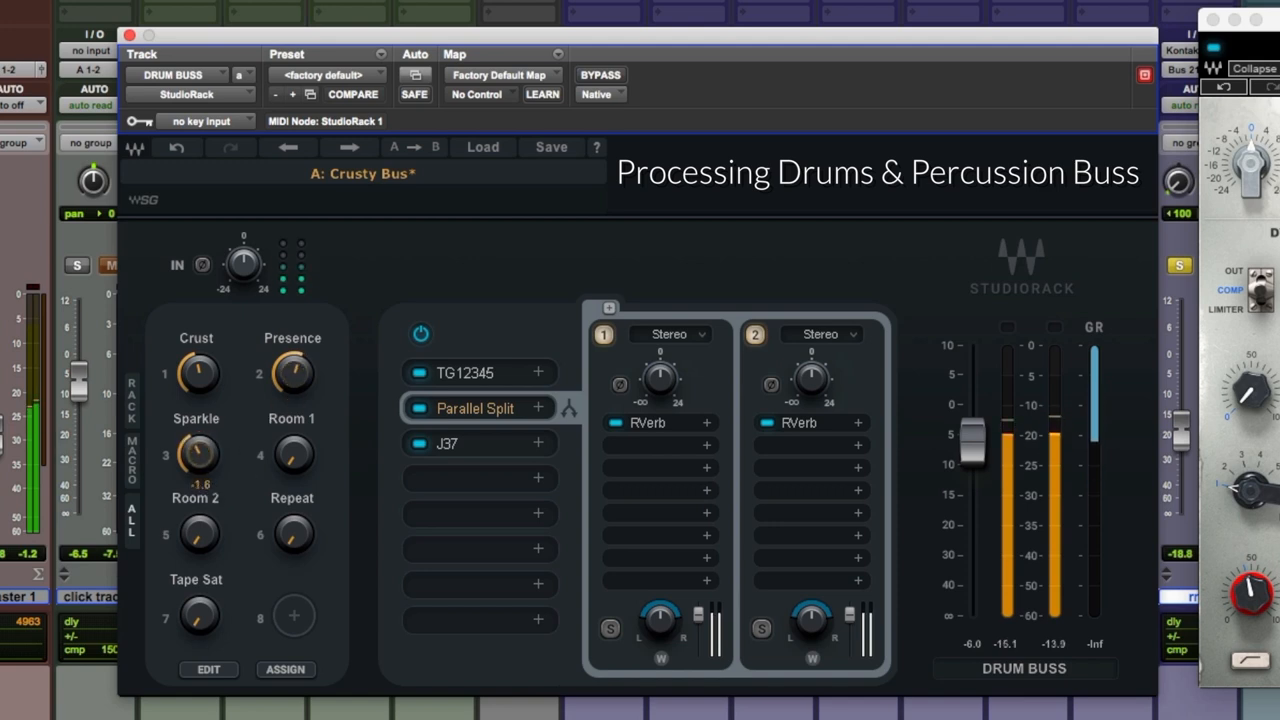
left_click_drag(292, 455, 292, 440)
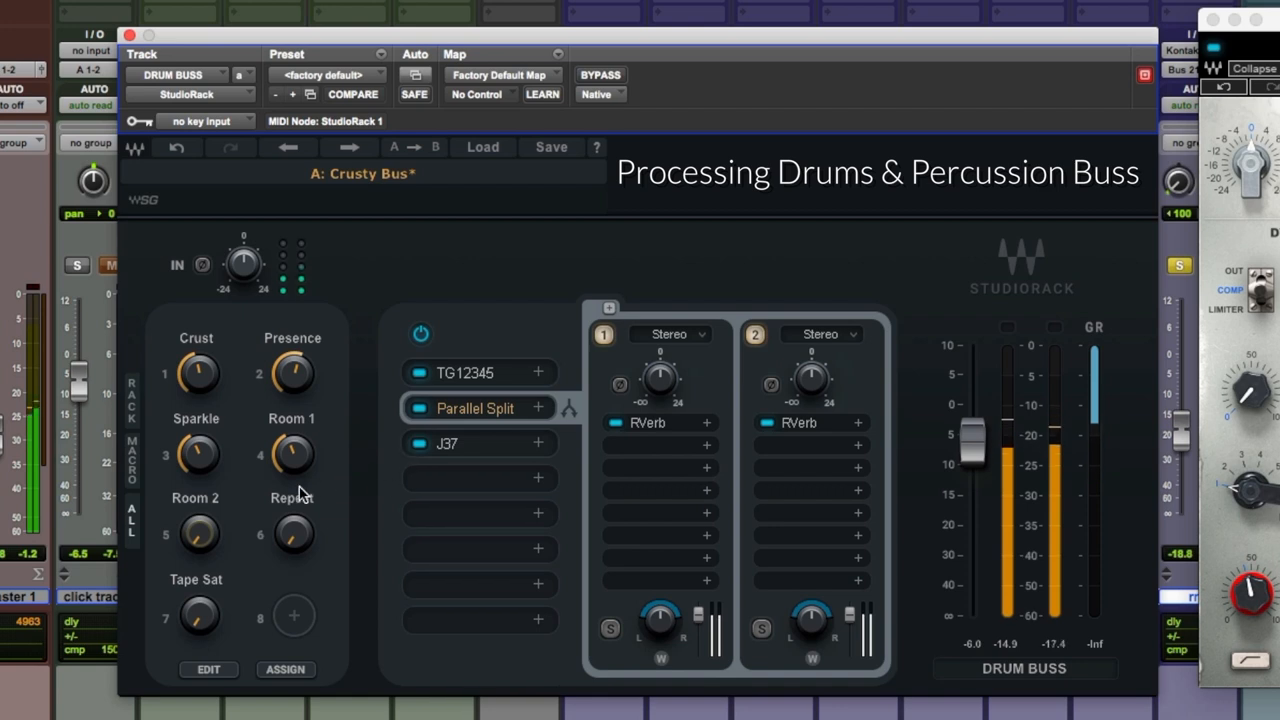
left_click_drag(197, 535, 197, 510)
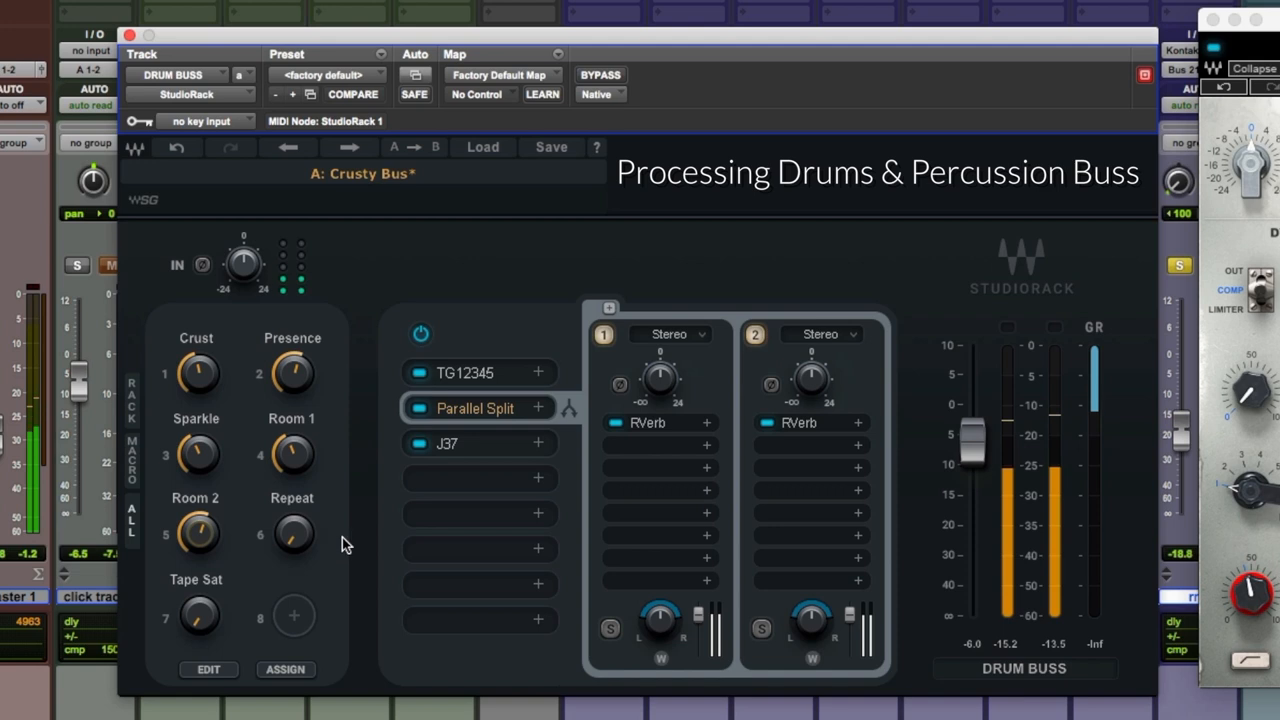
left_click_drag(292, 533, 292, 520)
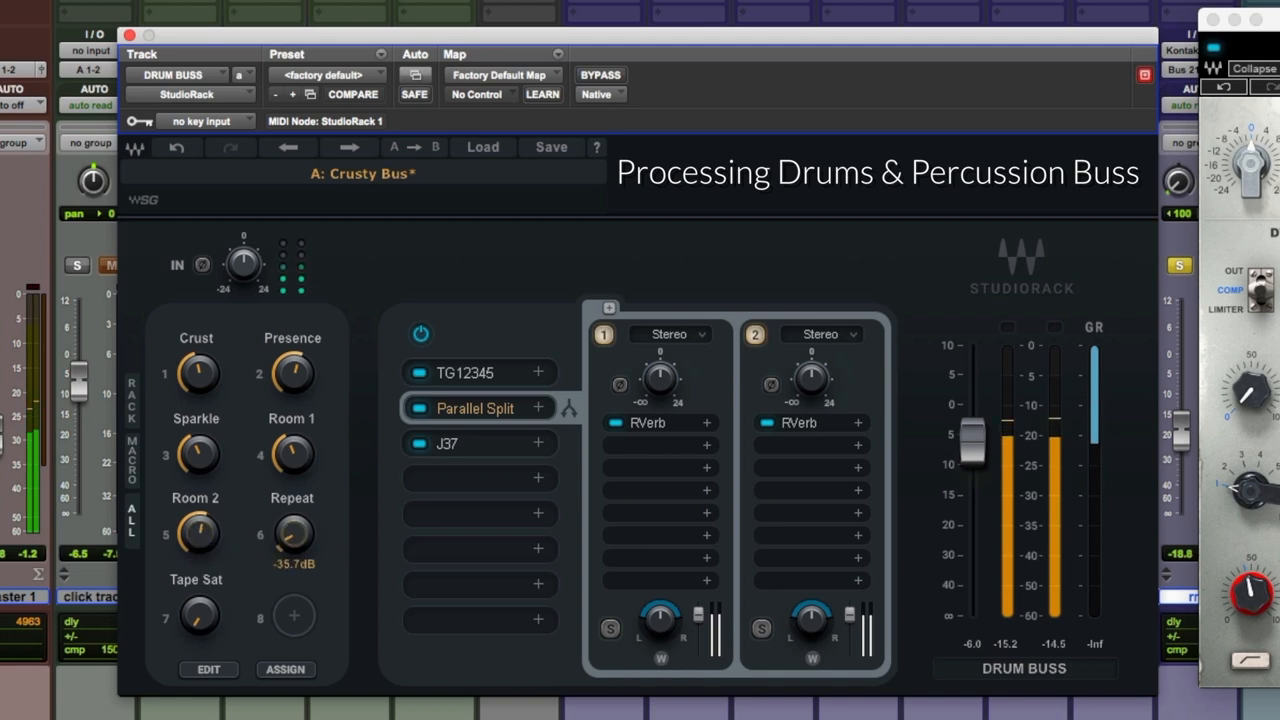
Set Repeat to -10.0 dB, dial in Tape Sat, and bypass the rack again
left_click_drag(293, 533, 300, 500)
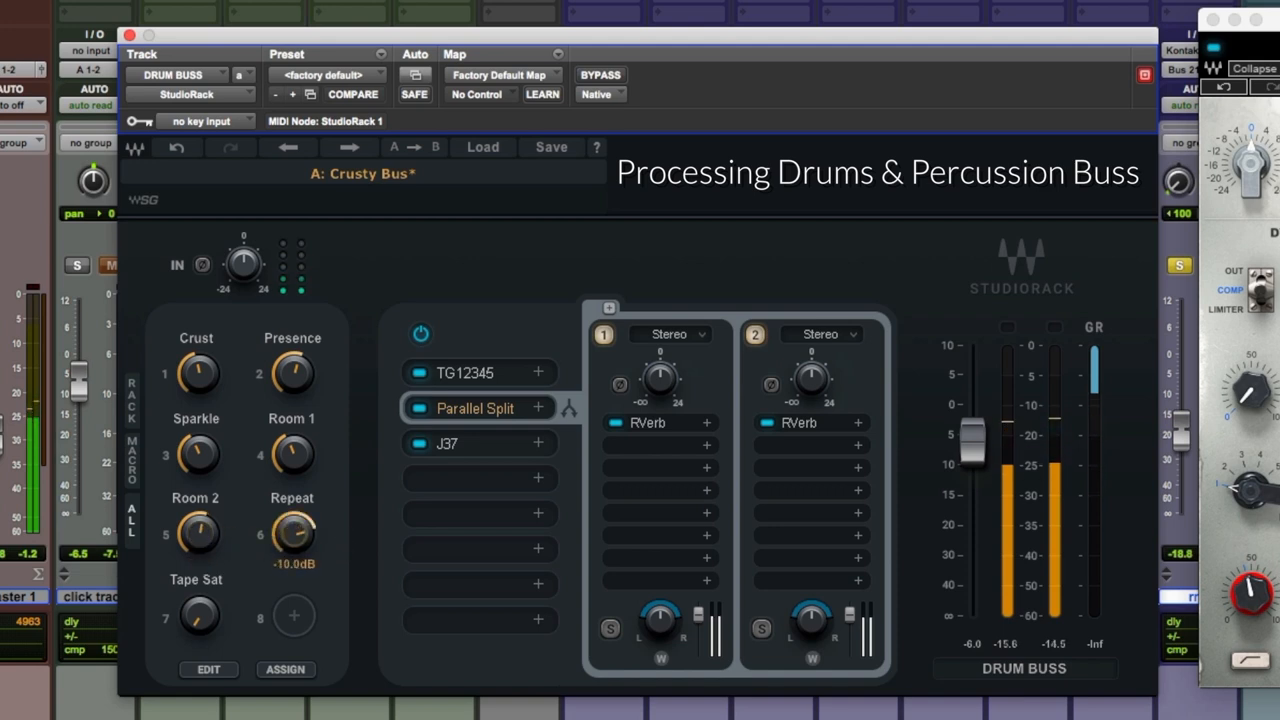
left_click_drag(292, 533, 295, 515)
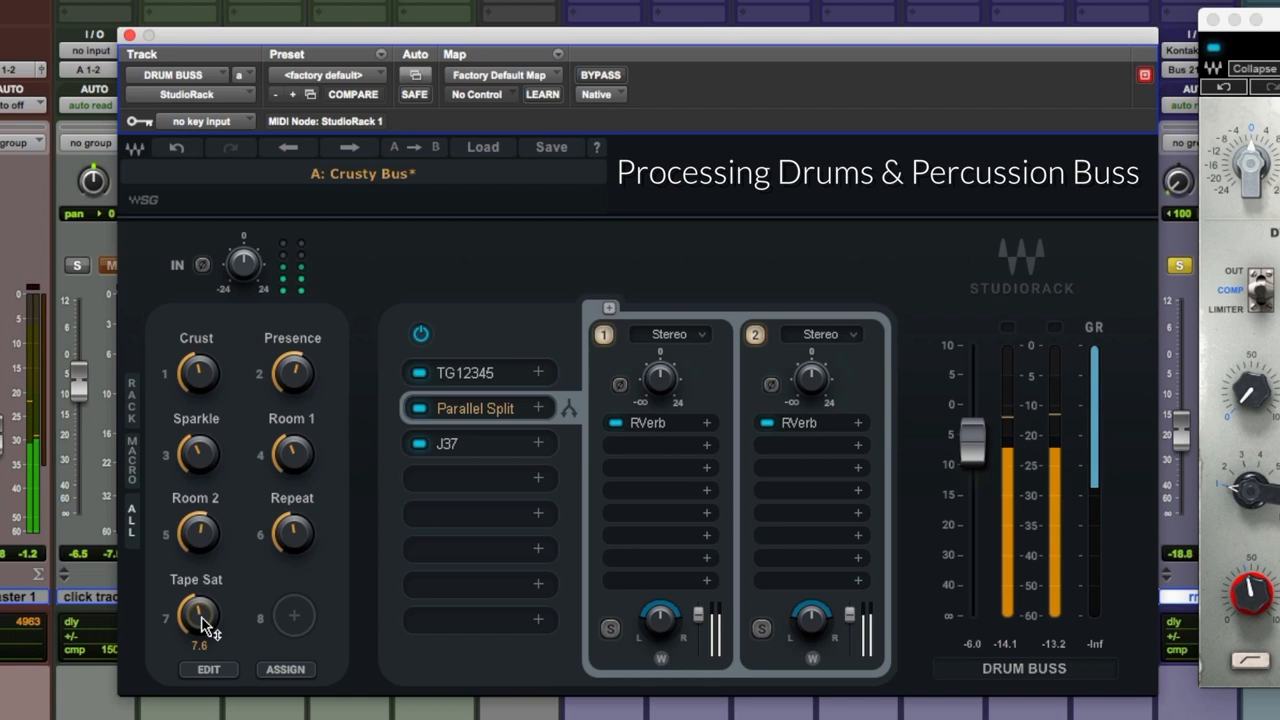
left_click_drag(197, 615, 205, 625)
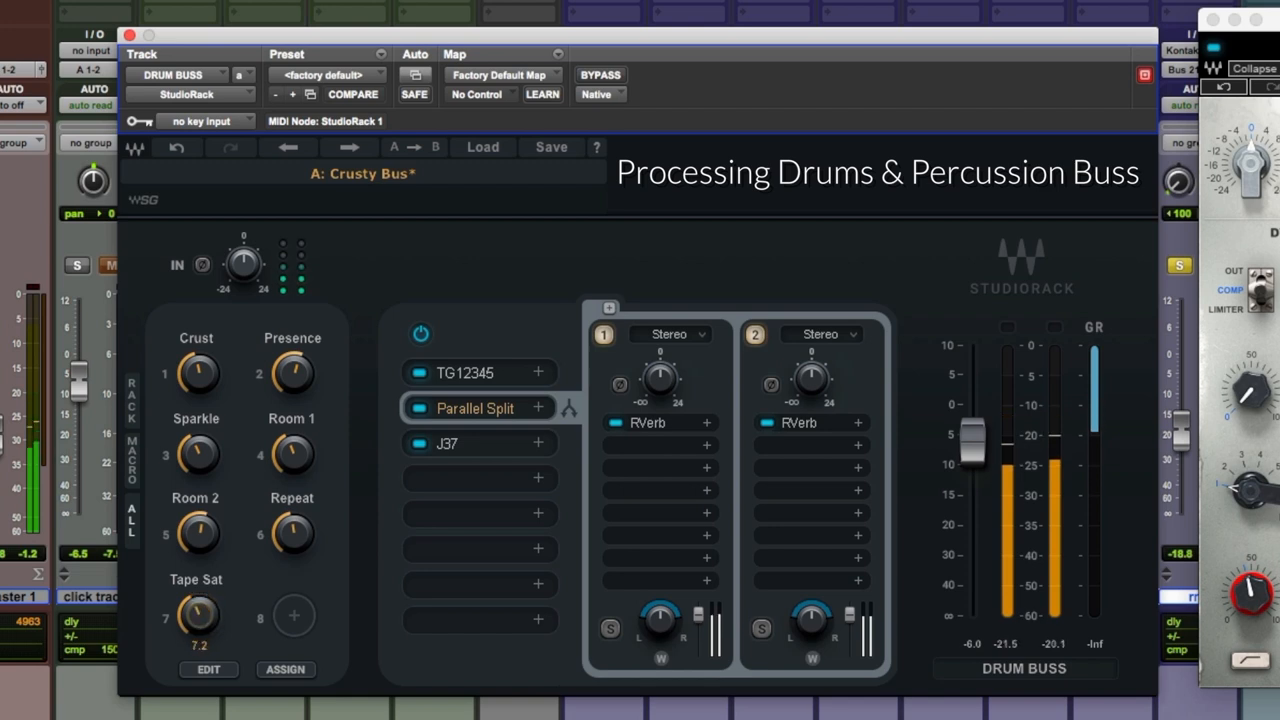
left_click_drag(196, 615, 185, 625)
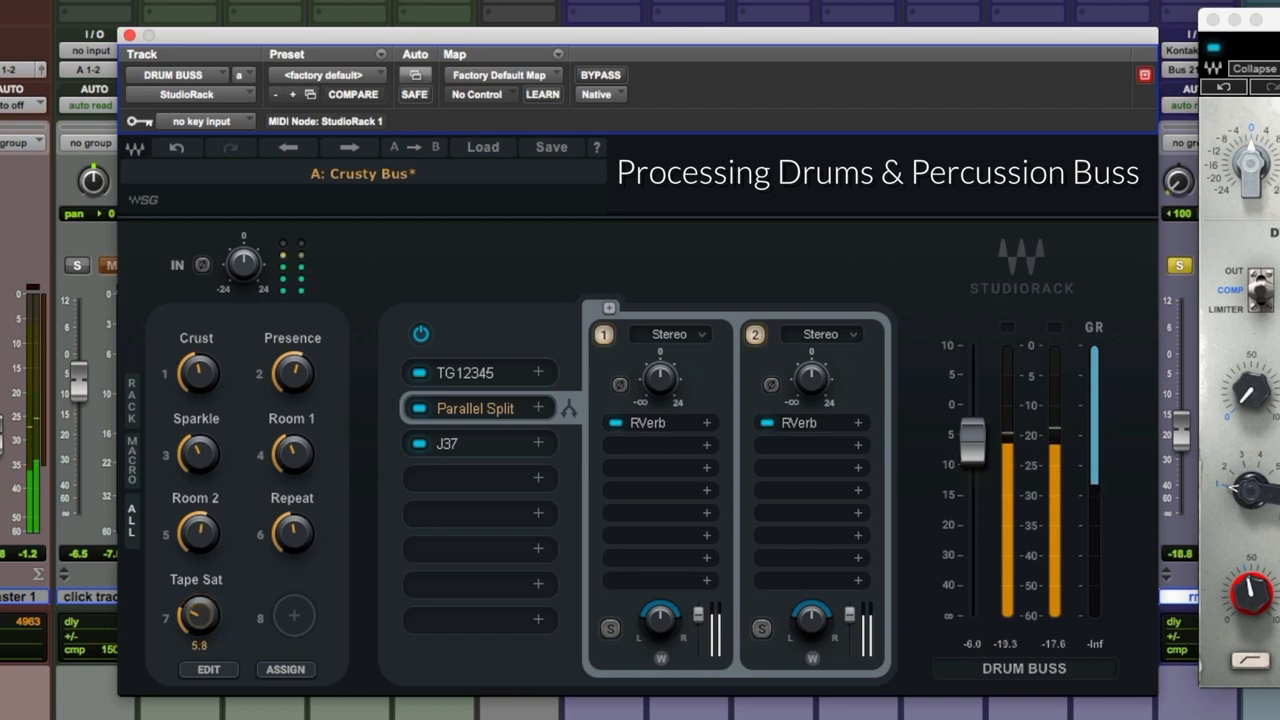
left_click(599, 74)
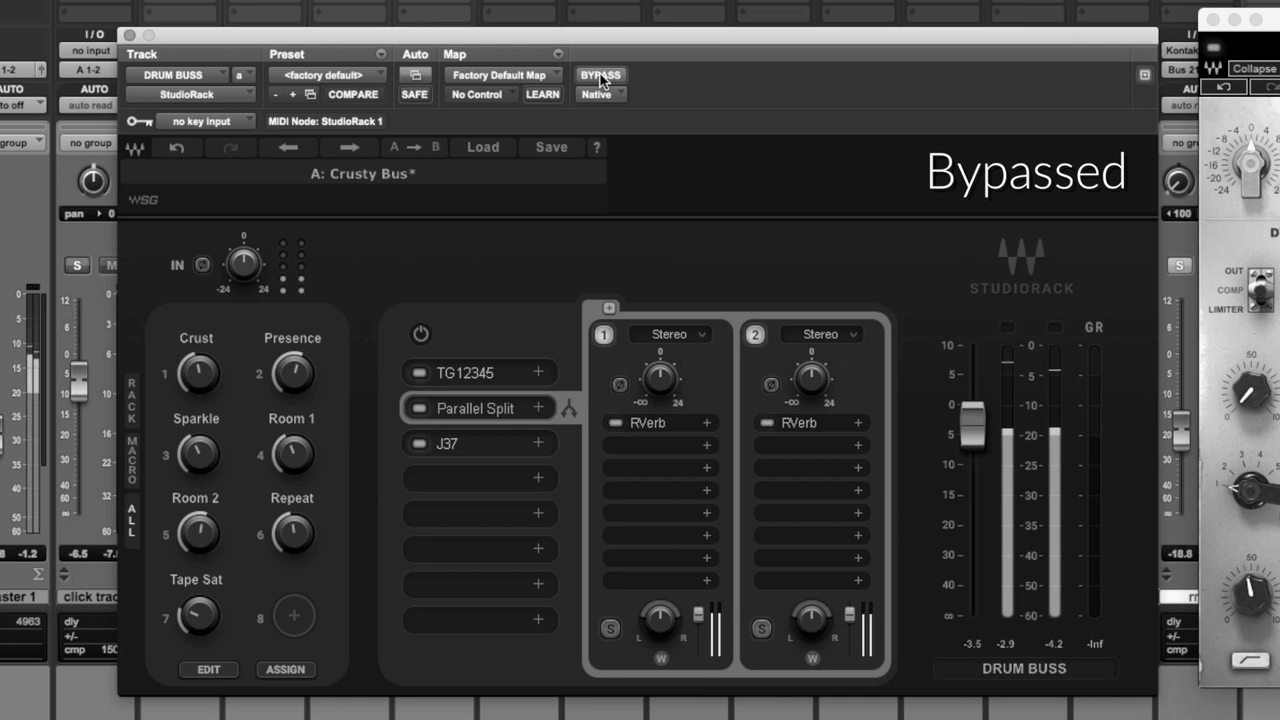
A/B the DRUM BUSS rack against bypass, ending with processing switched on
left_click(600, 75)
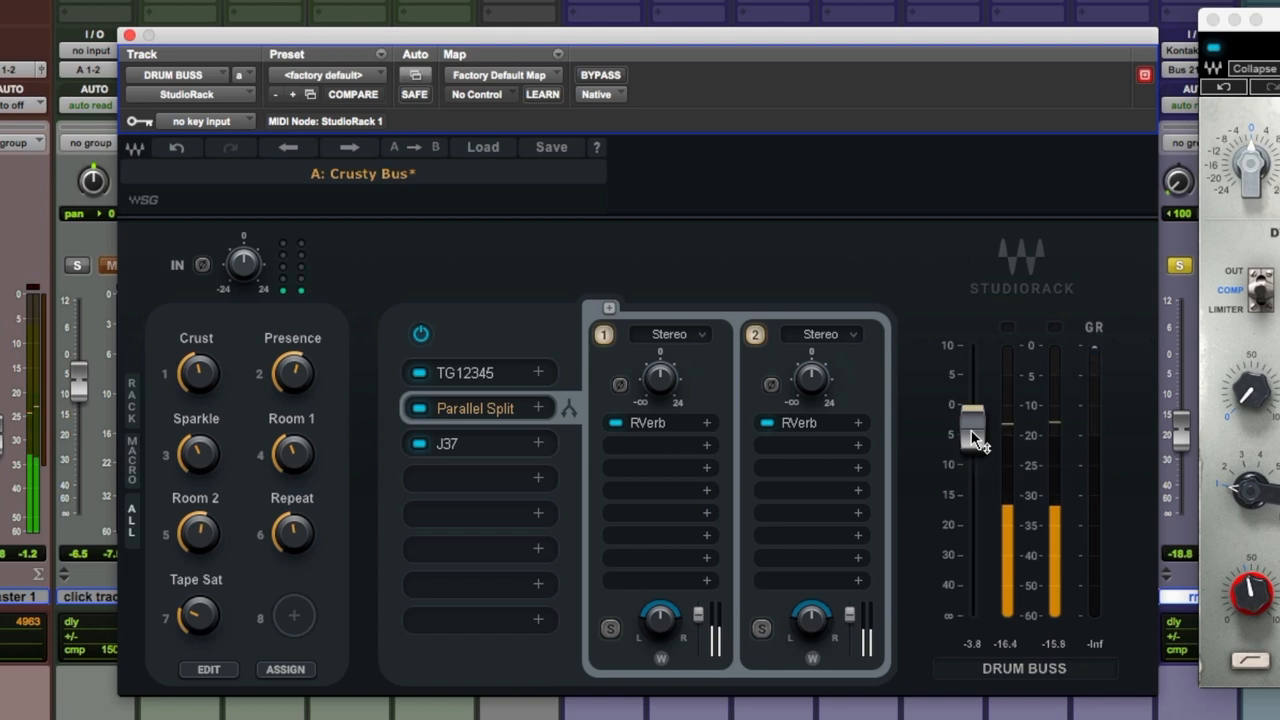
left_click(600, 74)
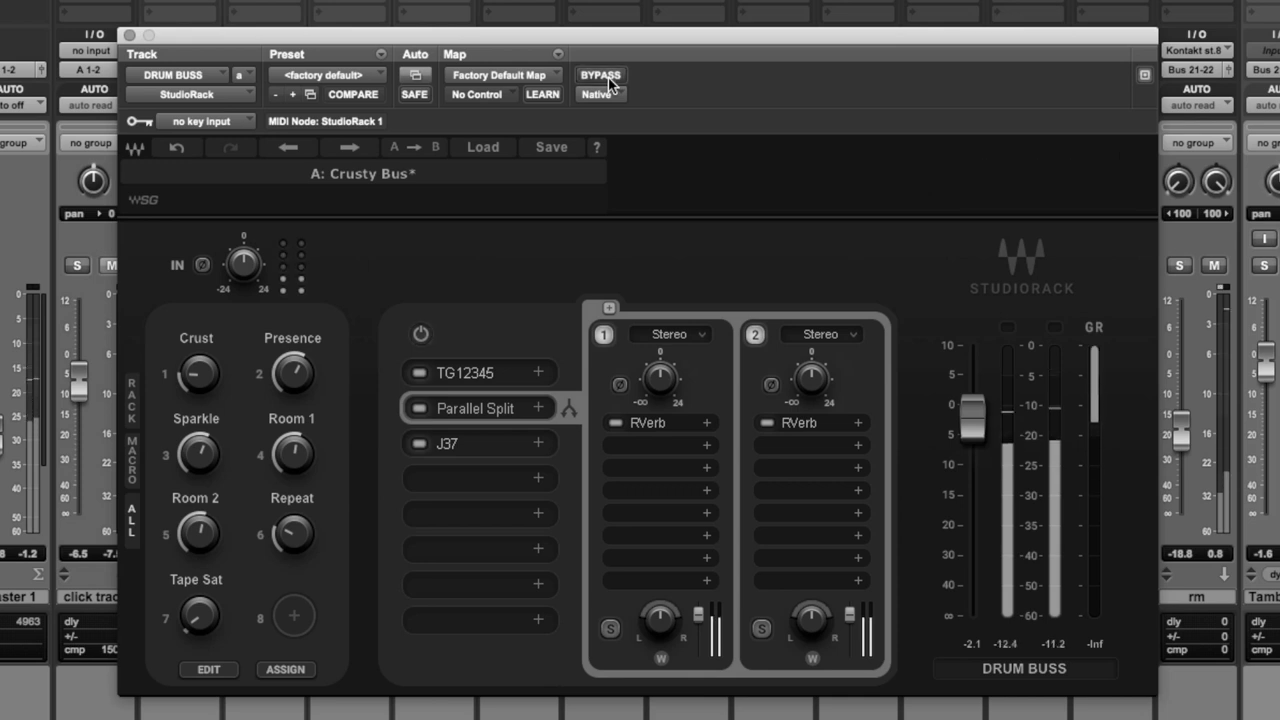
left_click(600, 75)
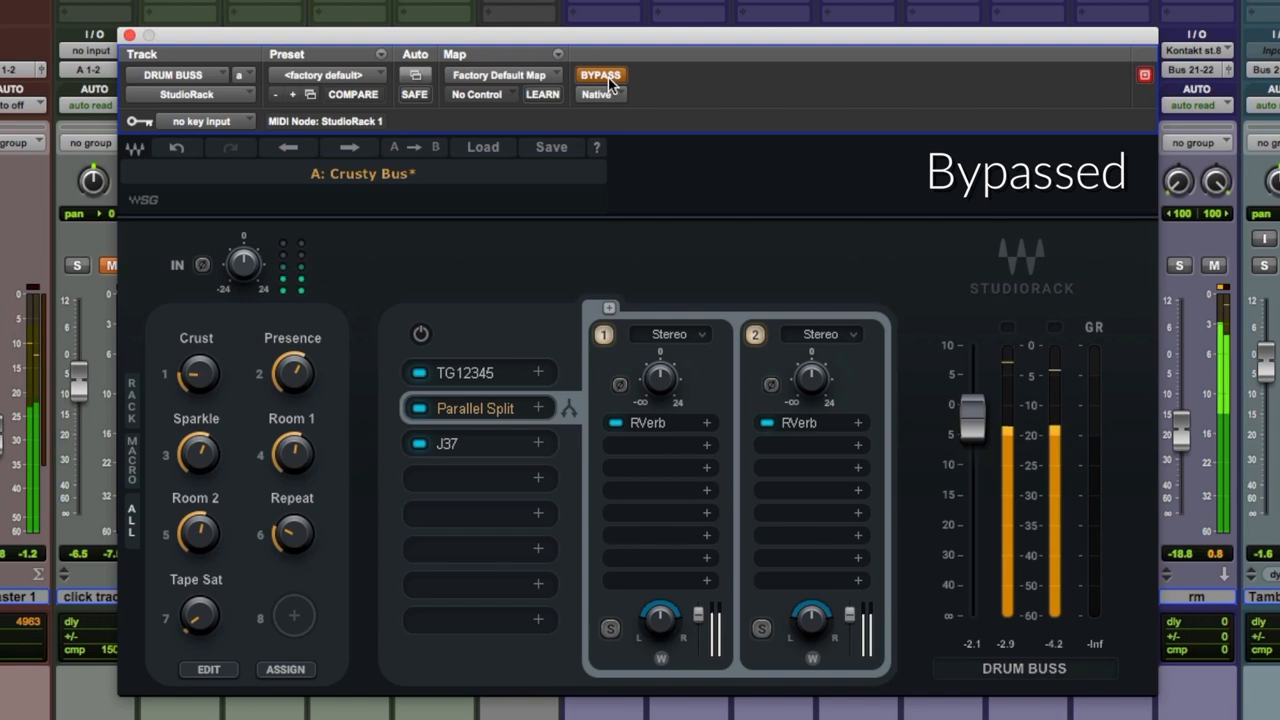
left_click(600, 74)
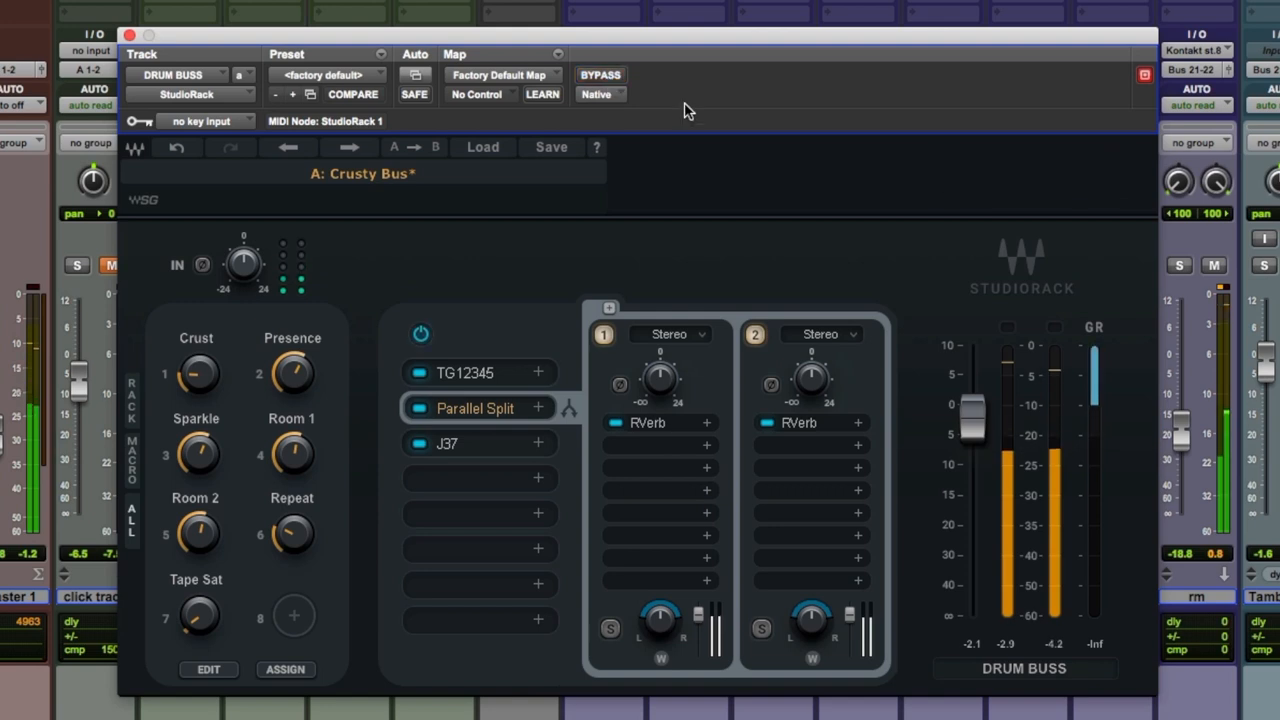